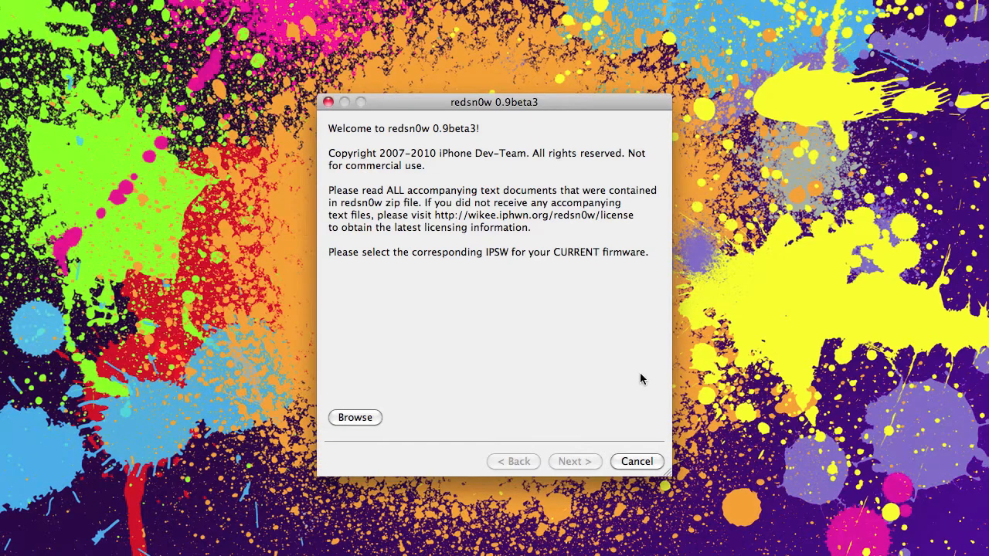
mouse_move(429, 354)
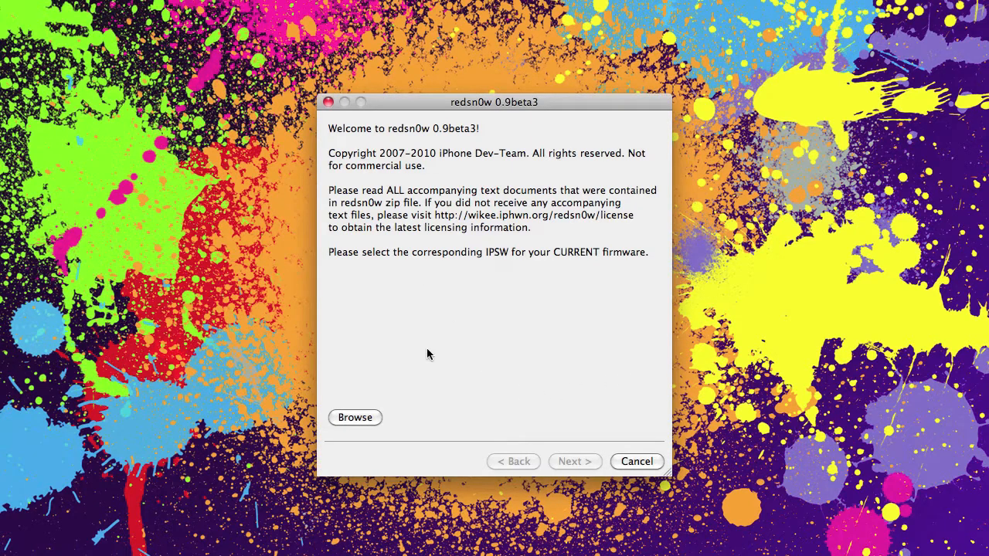
mouse_move(519, 125)
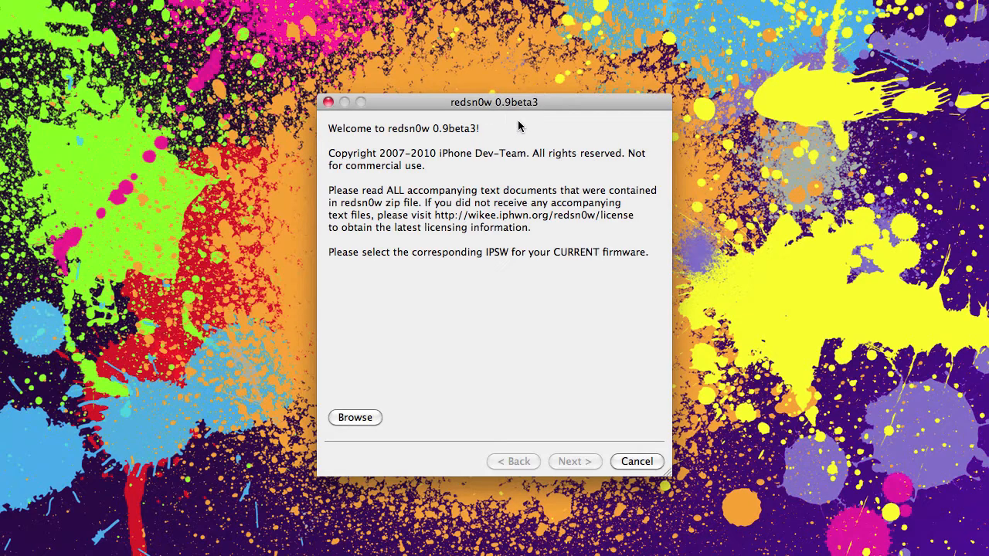
mouse_move(408, 435)
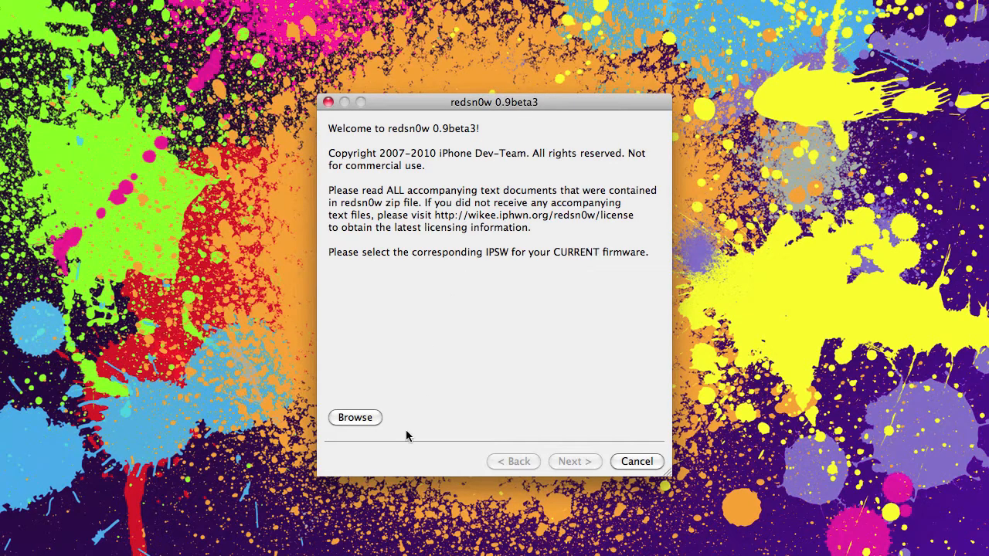
Browse to and load iPhone1,2_3.1.2_7D11_Restore.ipsw from the Desktop
left_click(355, 417)
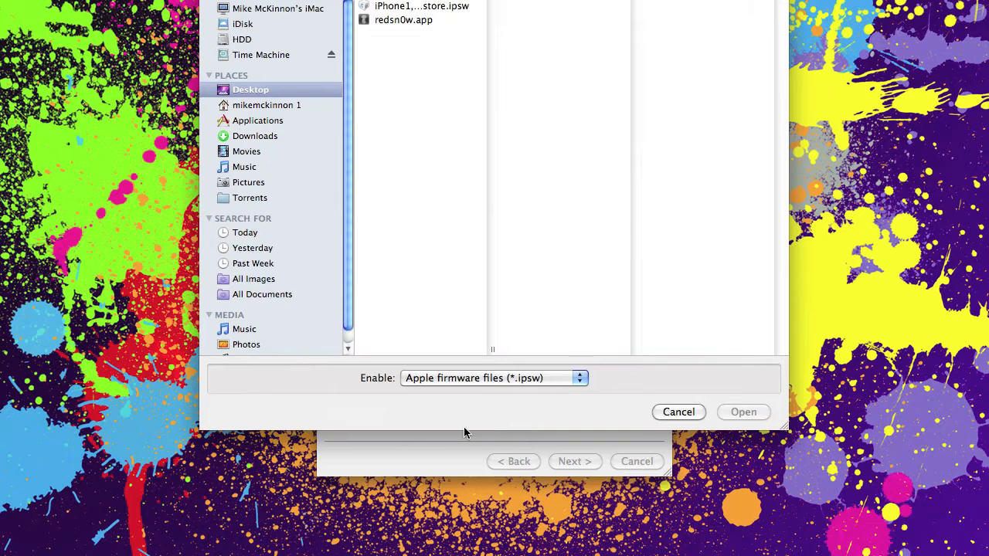
mouse_move(498, 351)
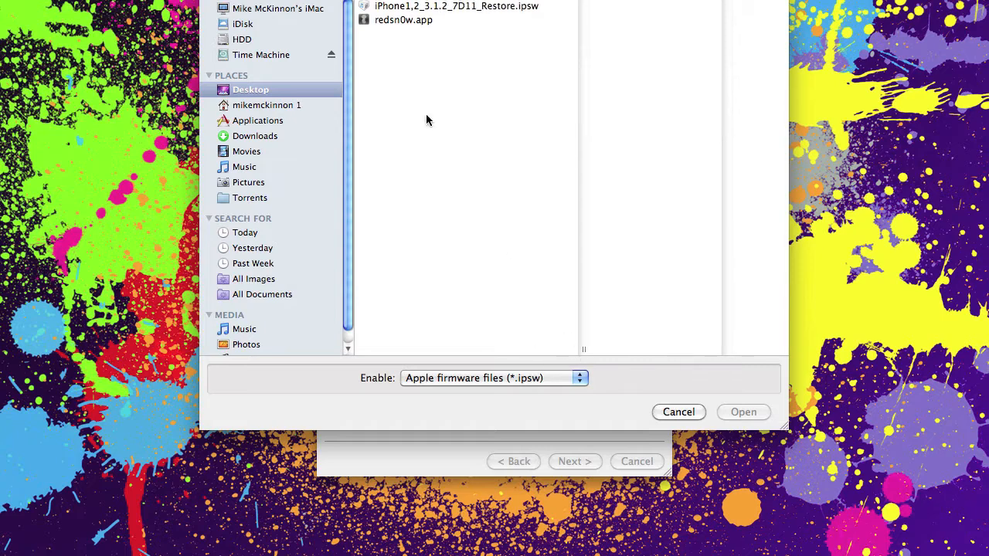
mouse_move(395, 14)
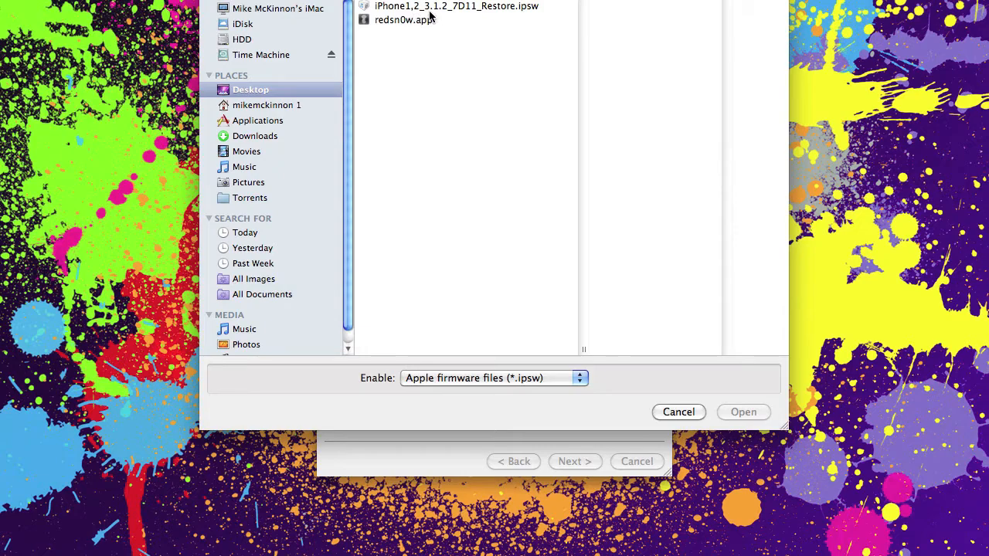
left_click(456, 7)
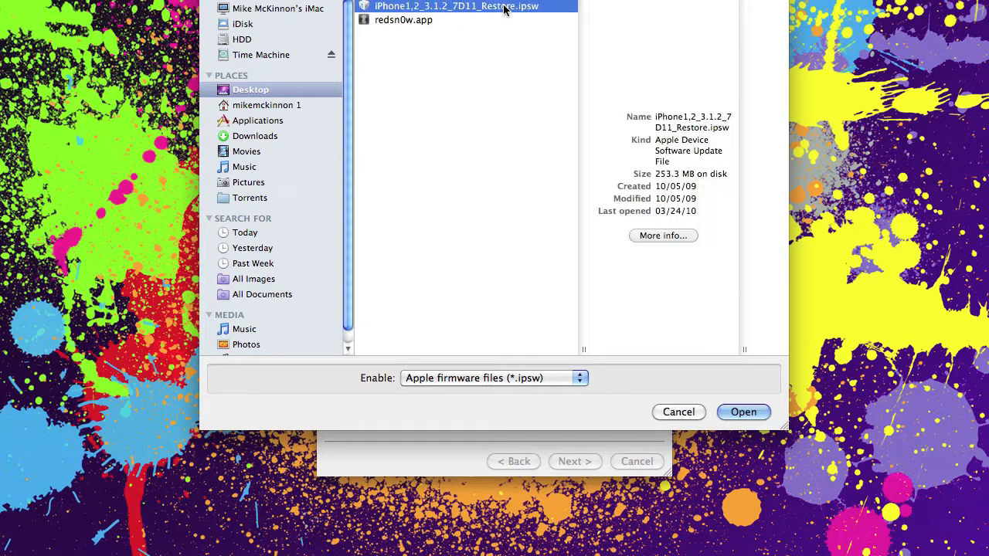
left_click(742, 412)
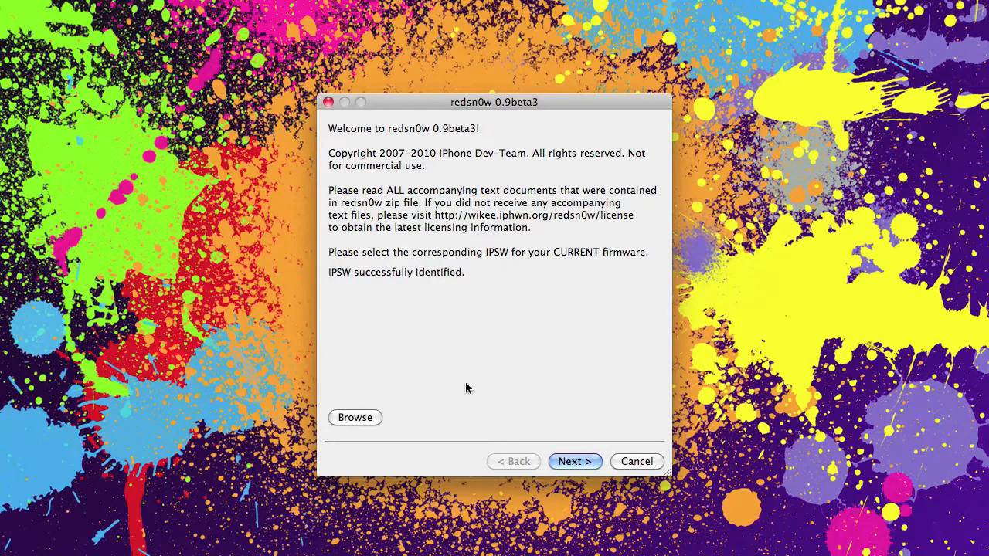
mouse_move(407, 284)
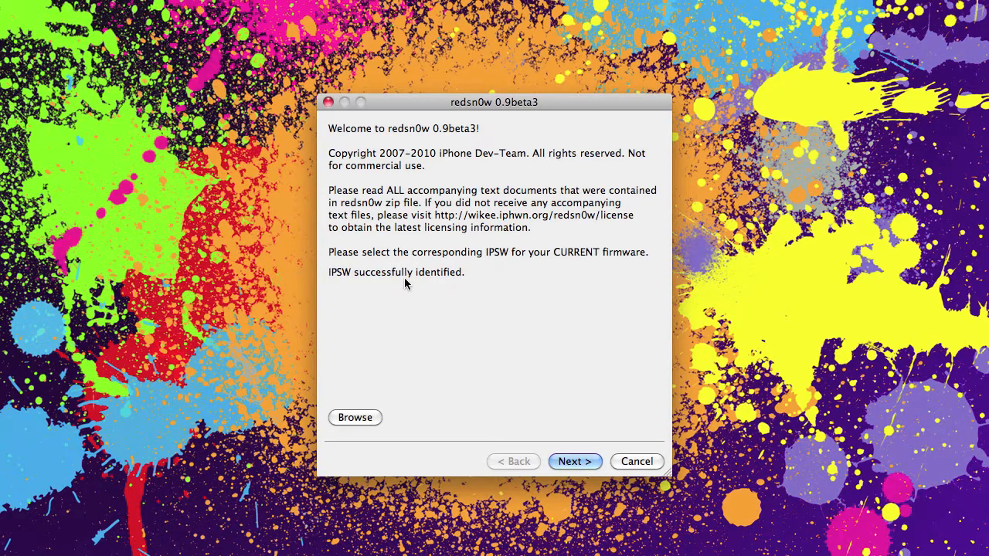
mouse_move(422, 450)
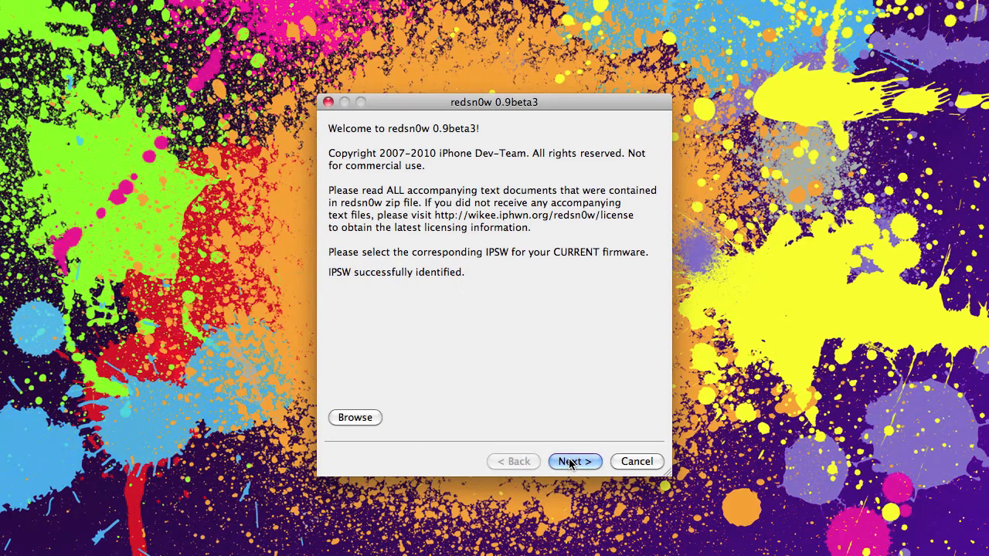
Continue to the jailbreak options page with only Install Cydia enabled
left_click(575, 461)
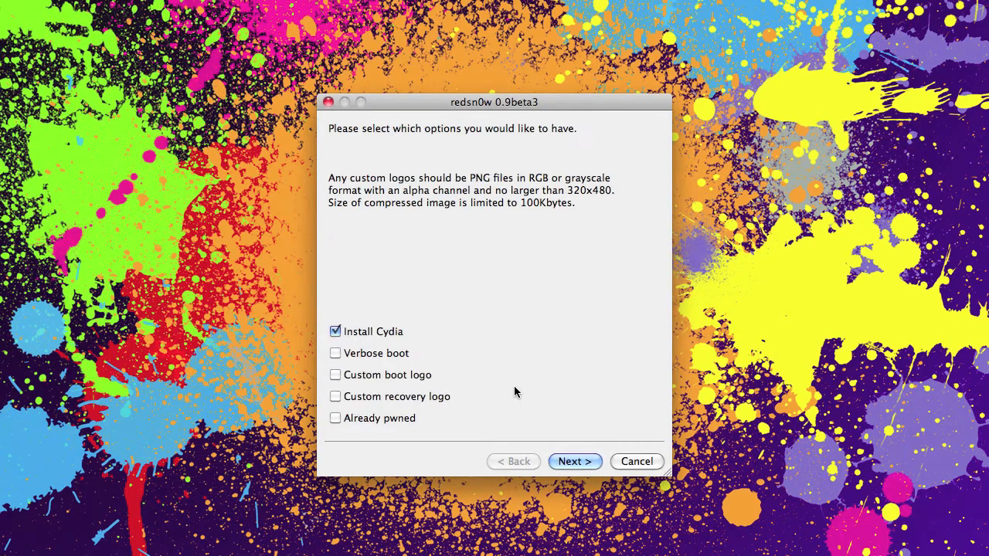
mouse_move(483, 418)
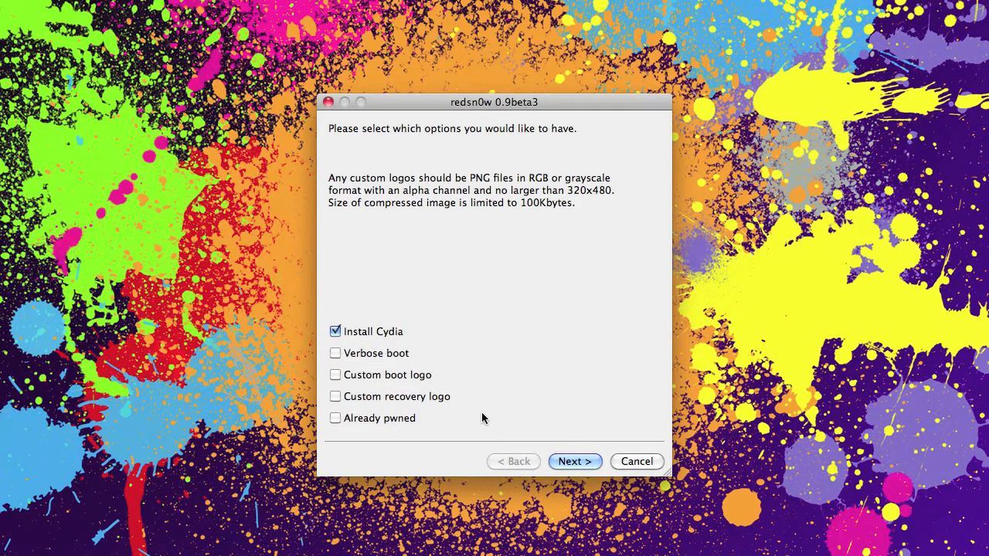
mouse_move(458, 263)
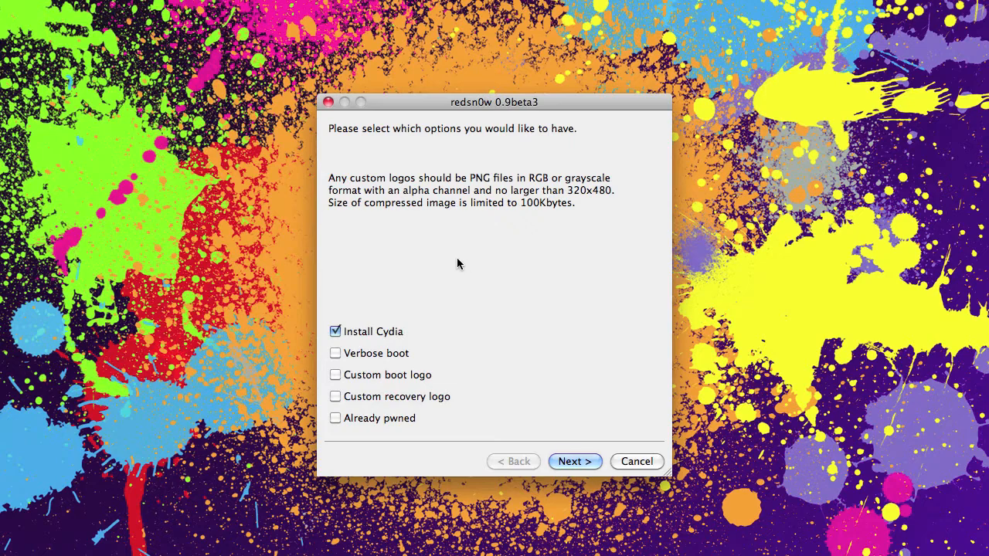
mouse_move(372, 356)
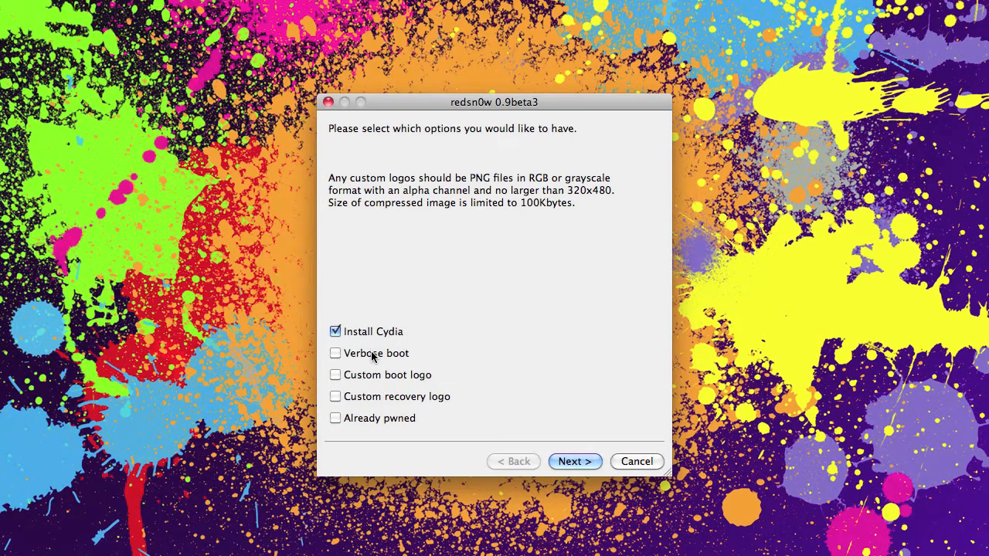
mouse_move(397, 346)
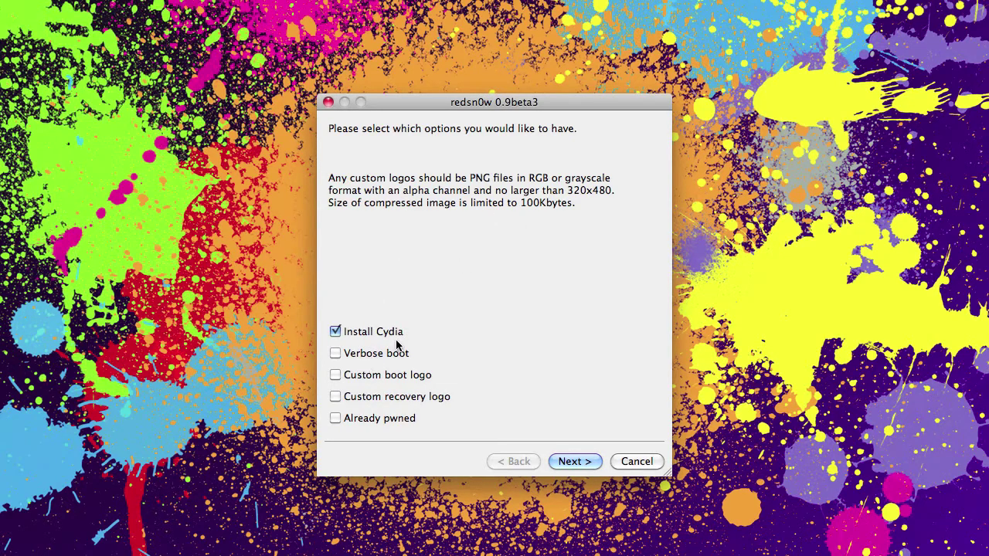
mouse_move(367, 373)
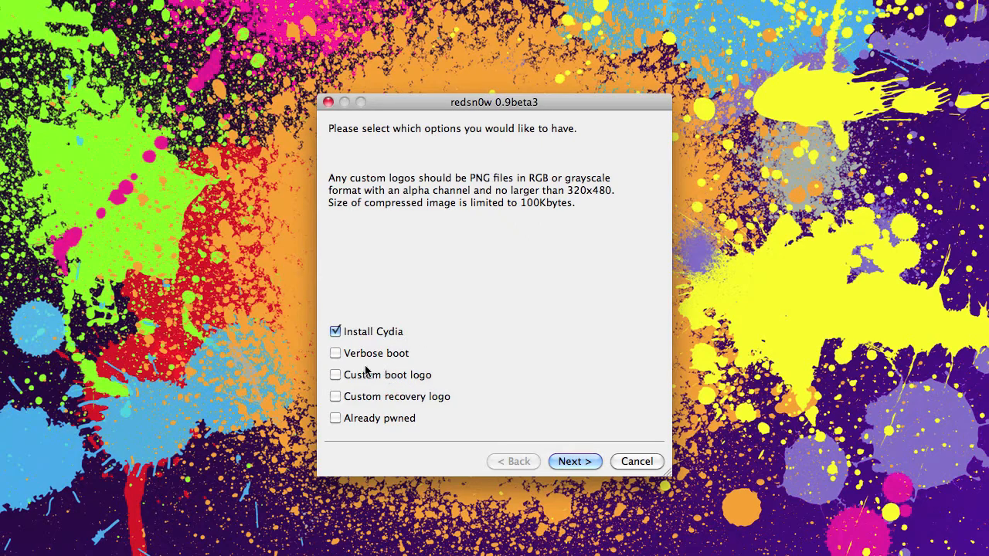
mouse_move(393, 363)
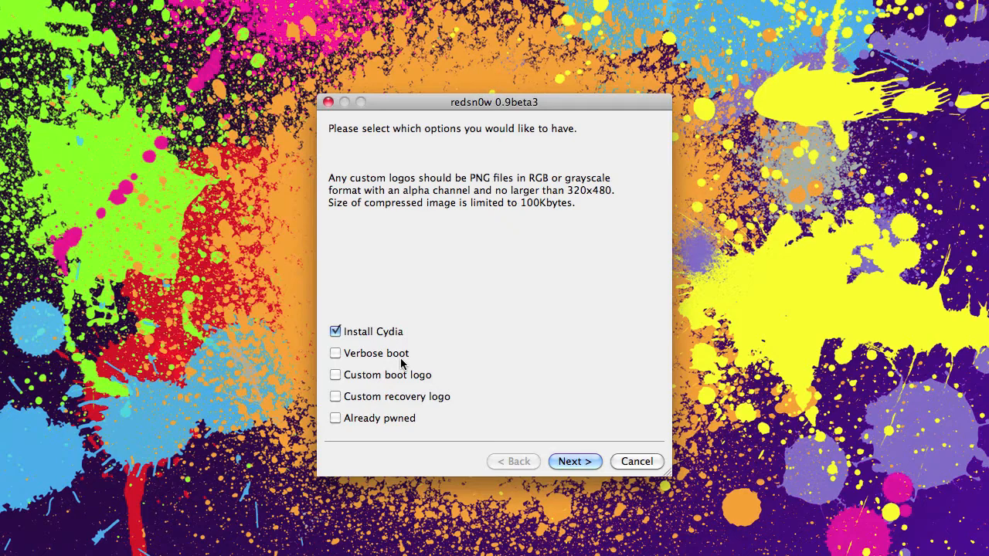
mouse_move(398, 385)
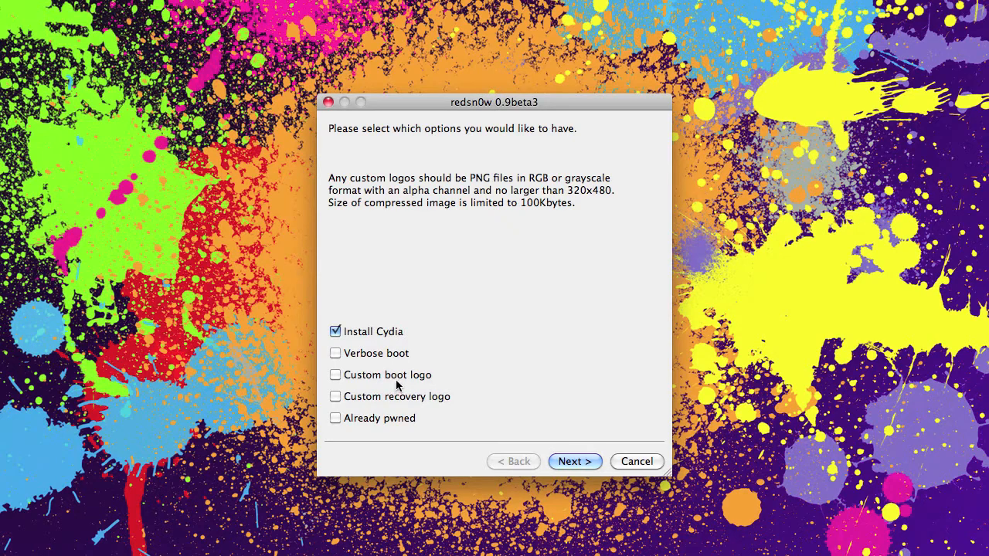
mouse_move(398, 409)
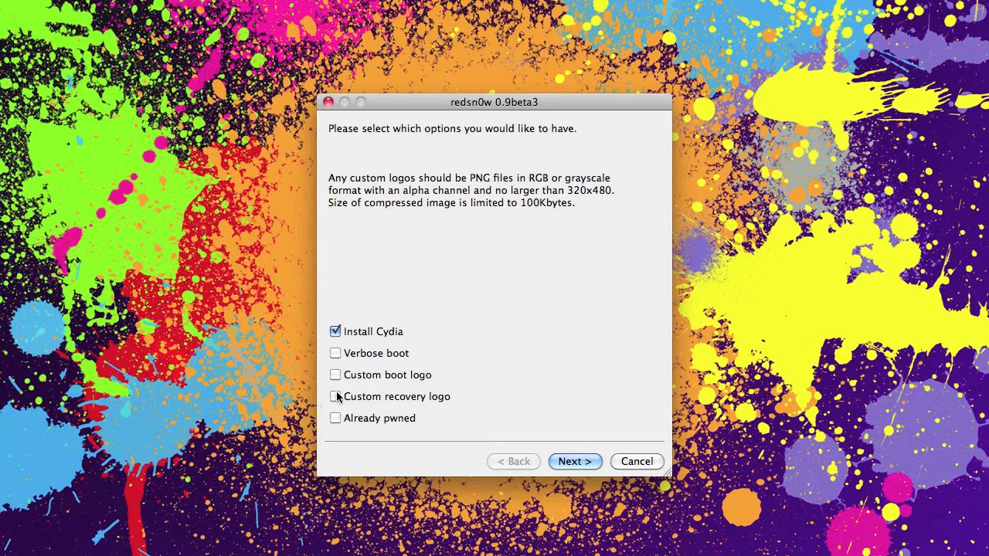
mouse_move(378, 378)
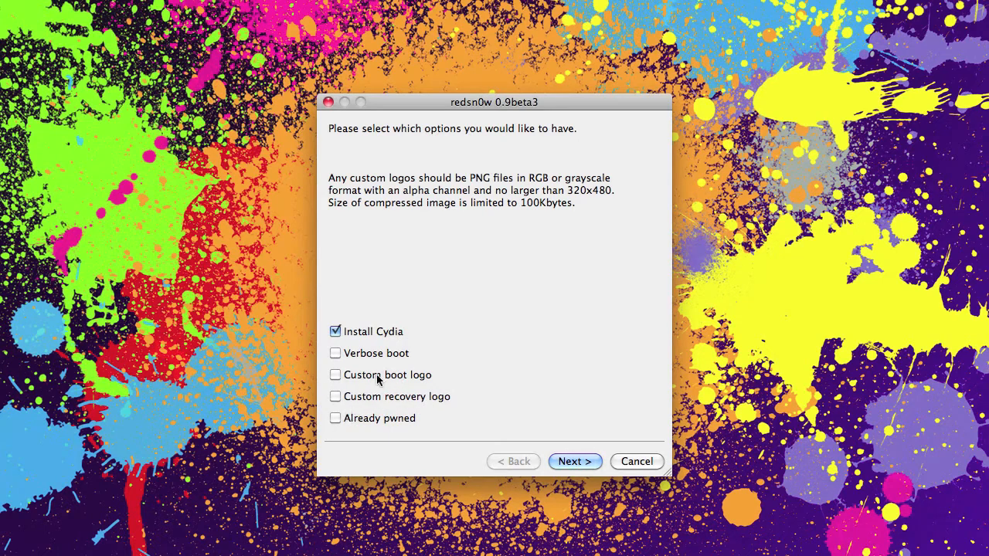
mouse_move(377, 403)
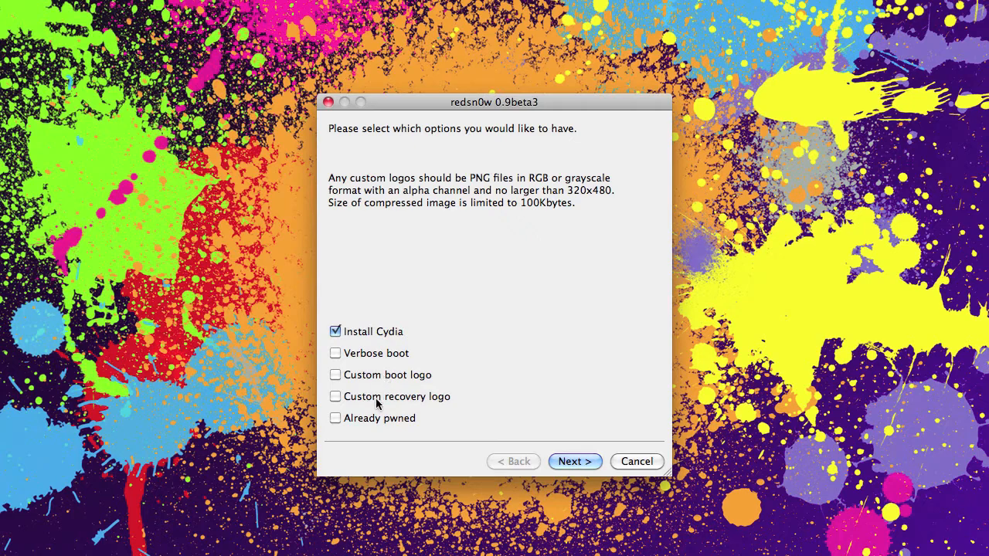
mouse_move(357, 433)
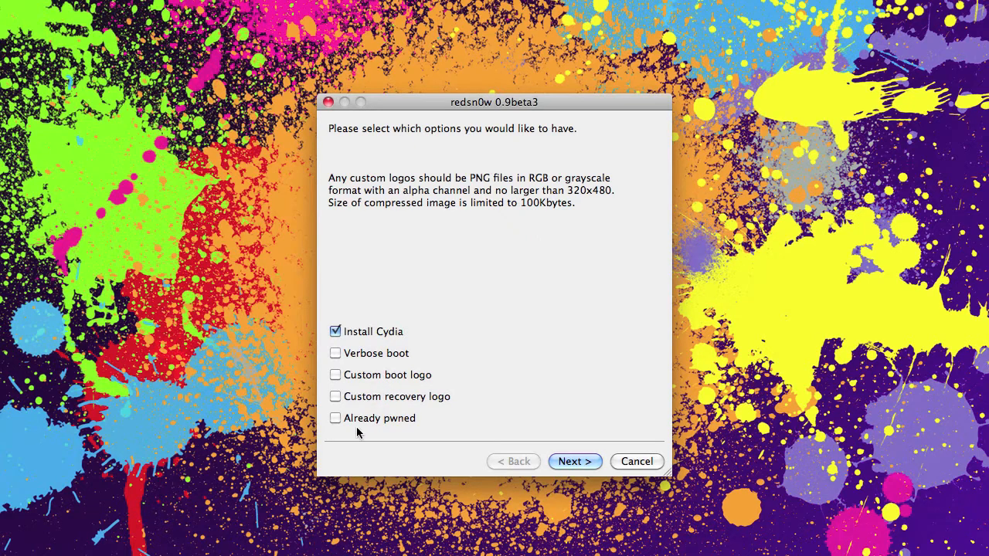
mouse_move(413, 424)
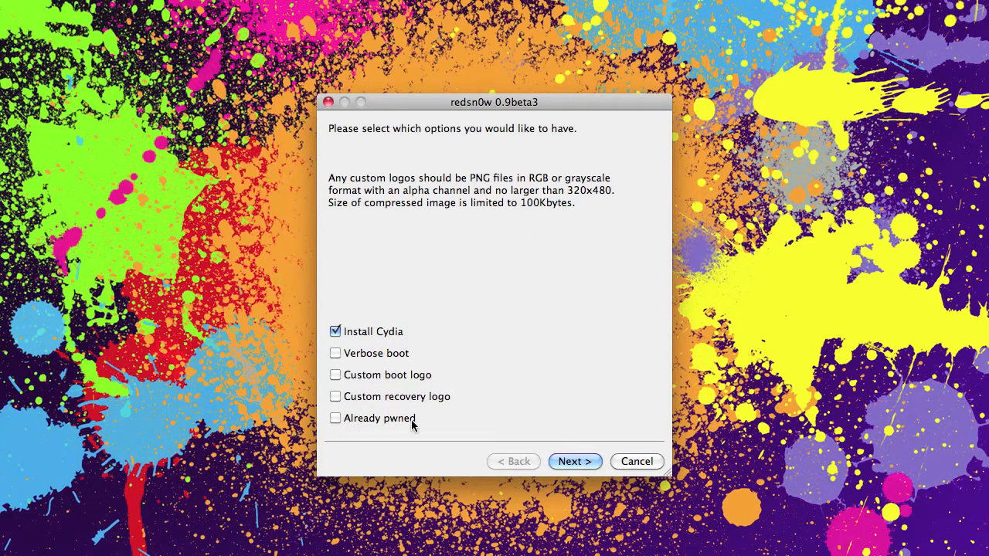
mouse_move(456, 394)
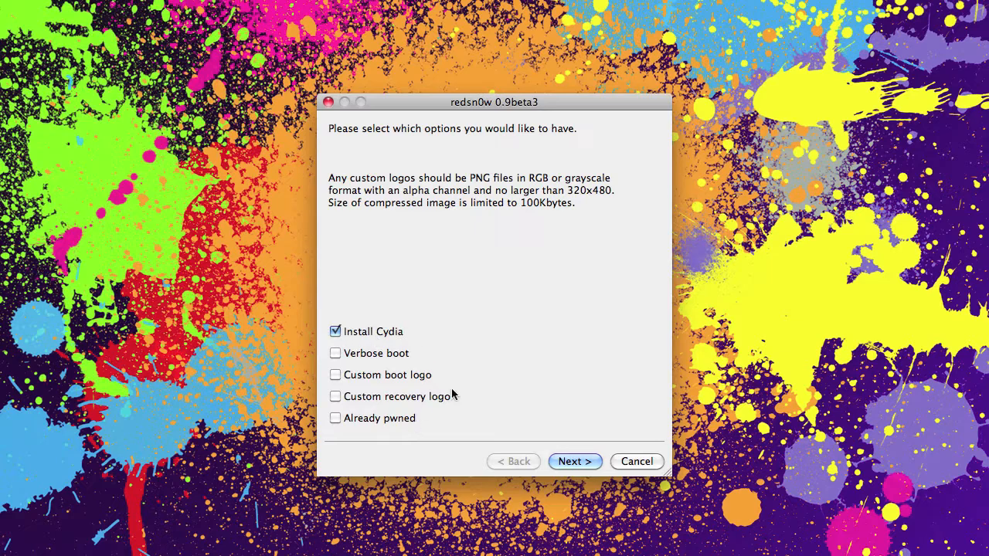
Advance past the options page to the power-off-and-plug-in instructions
left_click(574, 461)
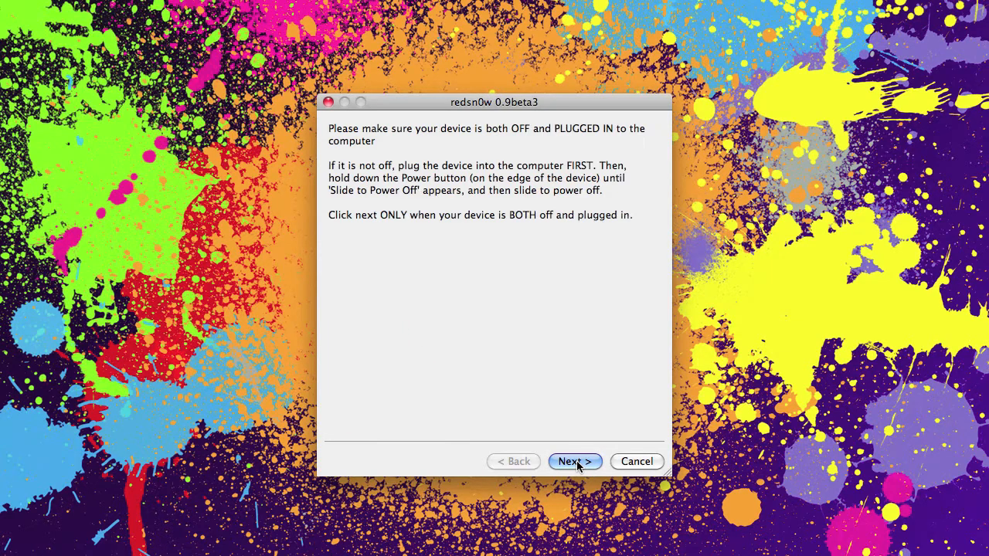
mouse_move(357, 123)
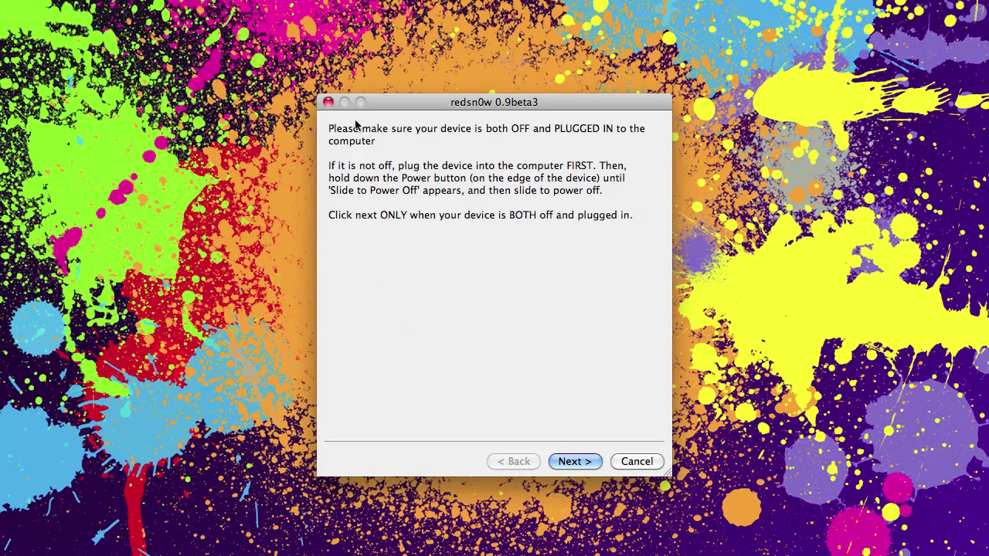
mouse_move(473, 334)
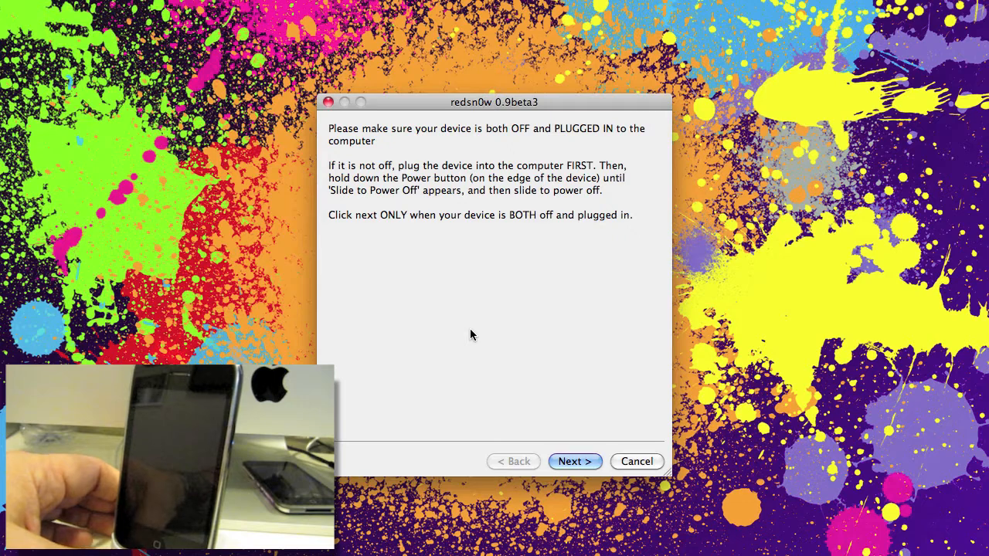
mouse_move(413, 376)
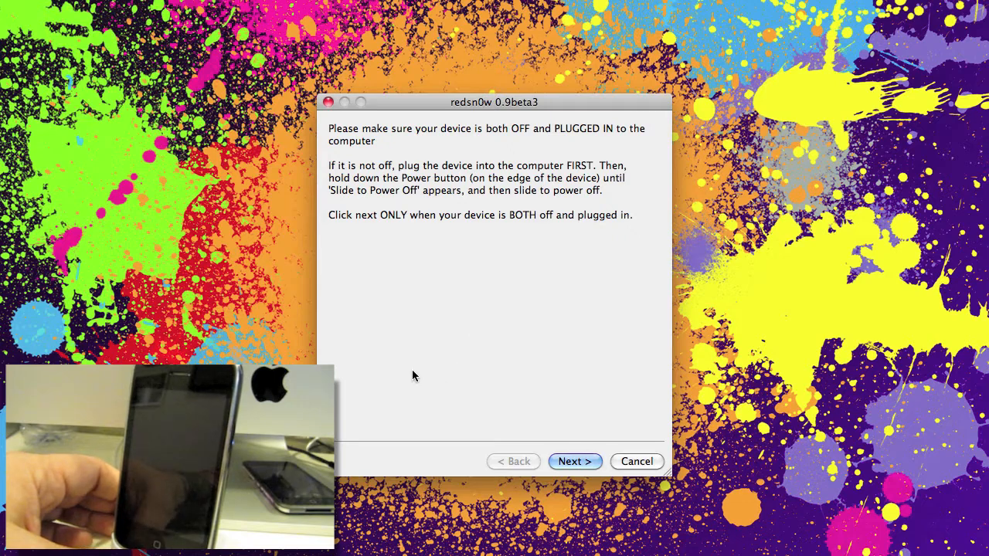
mouse_move(581, 230)
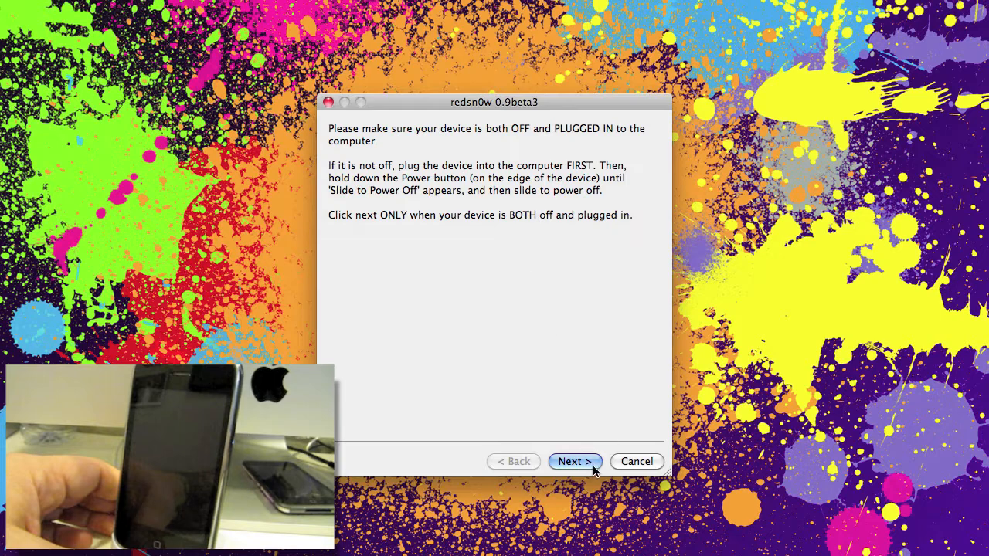
Continue into the DFU countdown and put the iPhone into DFU mode
left_click(575, 462)
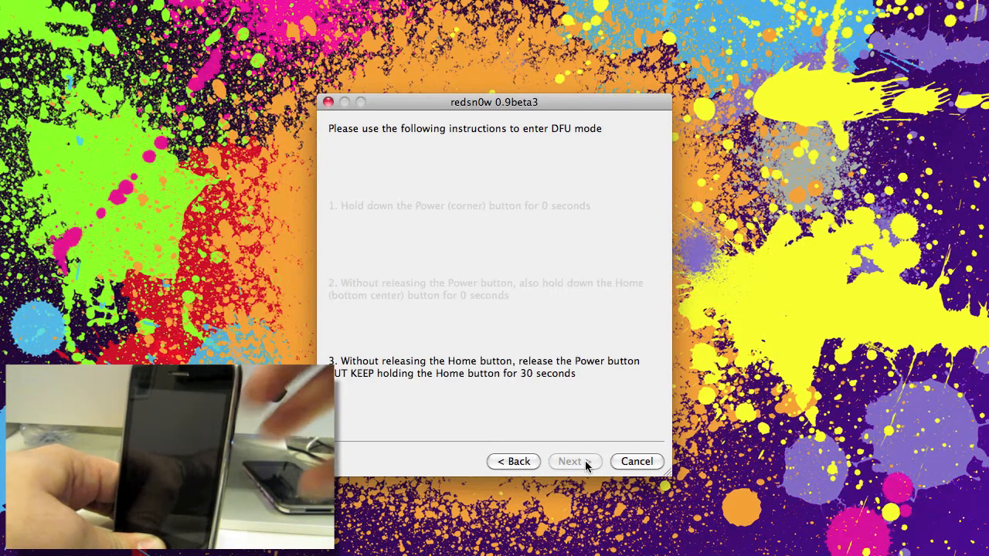
left_click(570, 461)
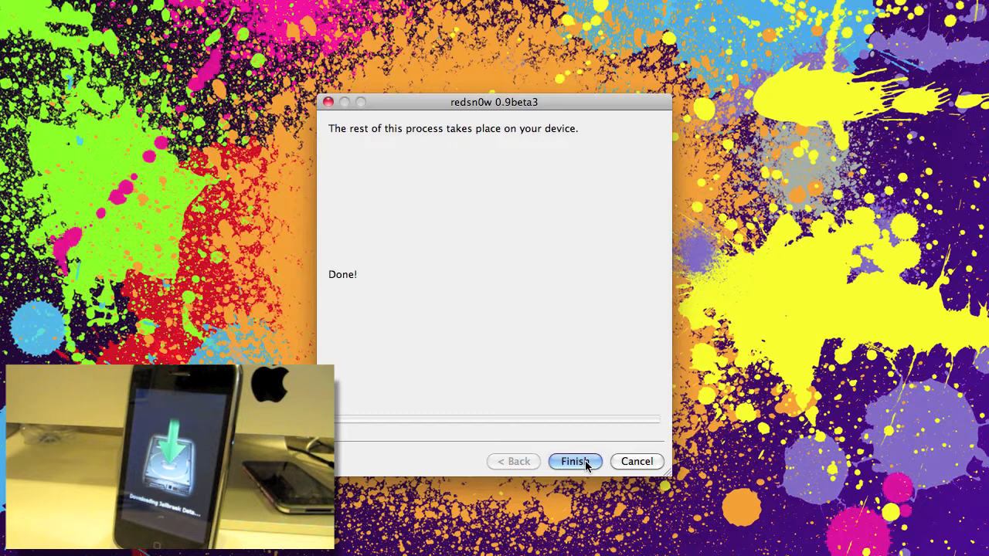
mouse_move(562, 267)
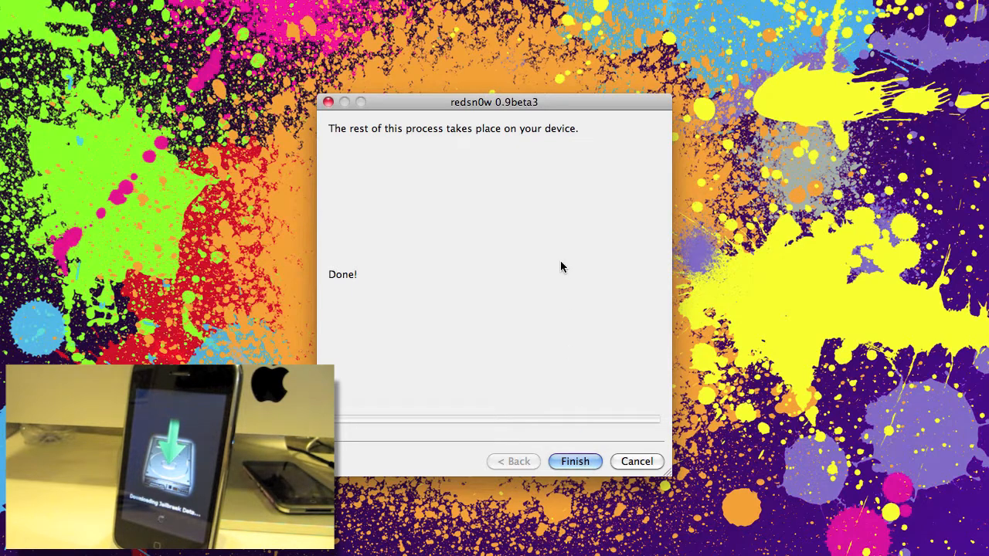
mouse_move(584, 475)
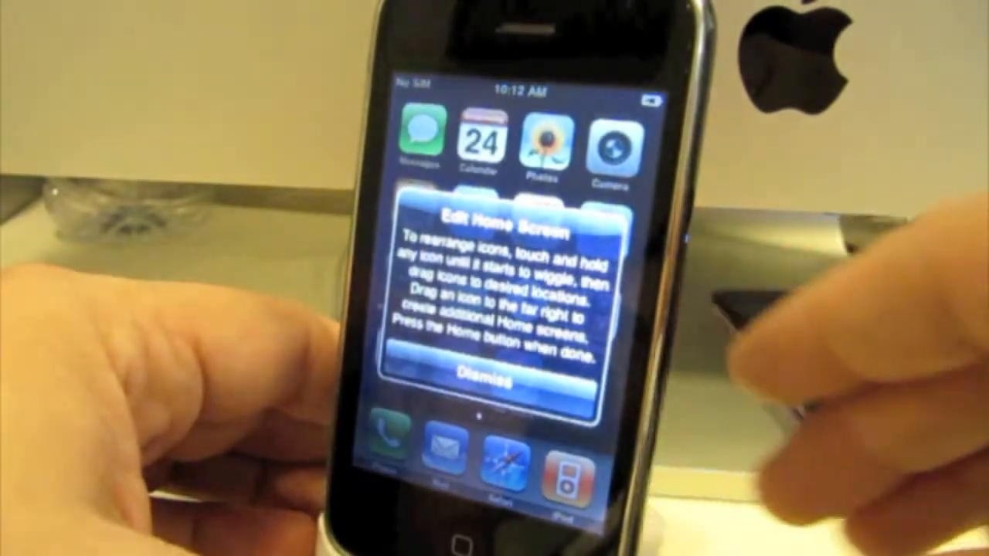
Dismiss the Edit Home Screen tip to reveal the full app icon grid
left_click(480, 379)
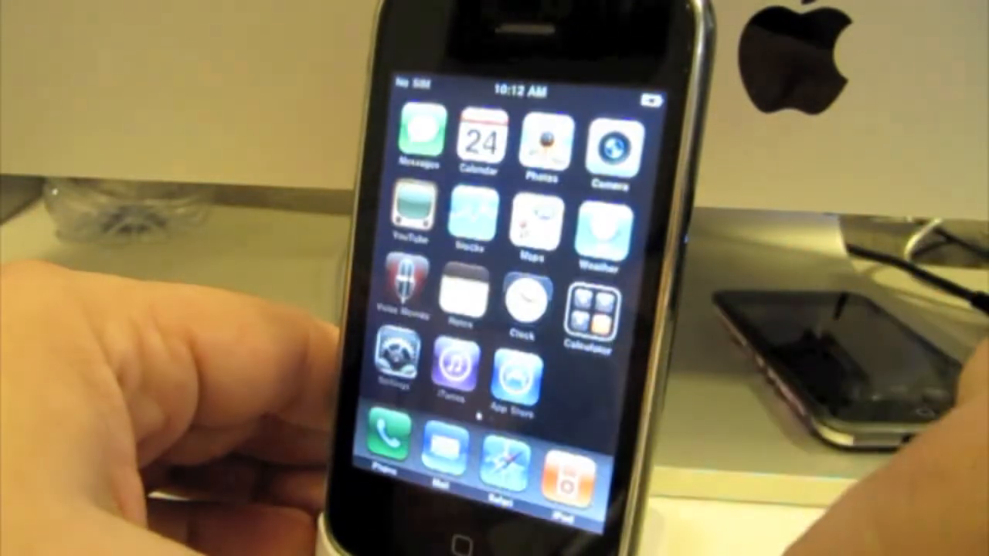